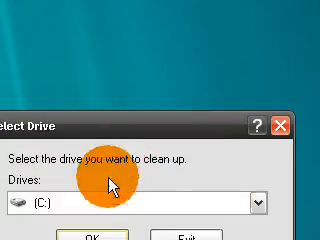
Confirm drive (C:) in the Select Drive dialog to start the cleanup scan.
{"action": "left_click", "coordinate": [290, 200]}
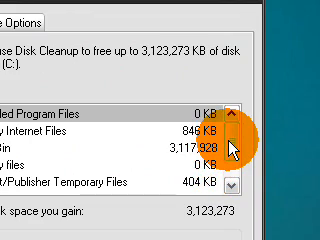
Scroll the Files to delete list to reach the remaining categories for ticking.
{"action": "scroll", "scroll_direction": "down", "scroll_amount": 3}
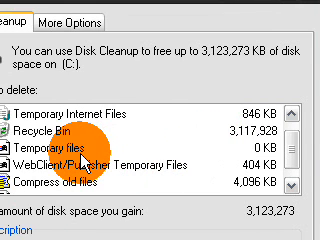
{"action": "mouse_move", "coordinate": [200, 78]}
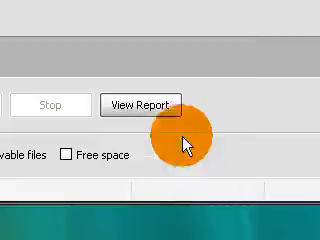
View the Disk Defragmenter analysis report for the selected volume.
{"action": "left_click", "coordinate": [148, 104]}
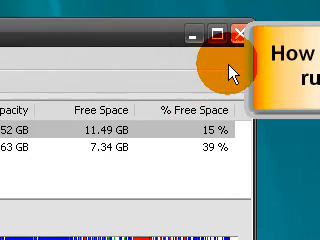